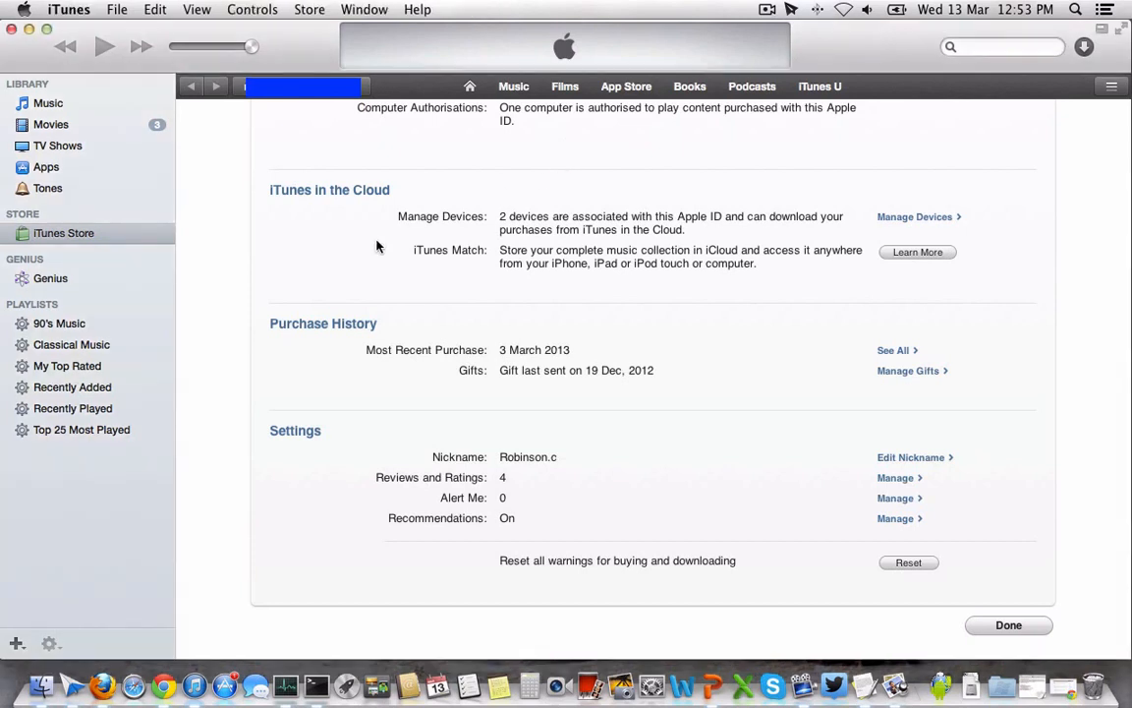
{"action": "mouse_move", "coordinate": [204, 297]}
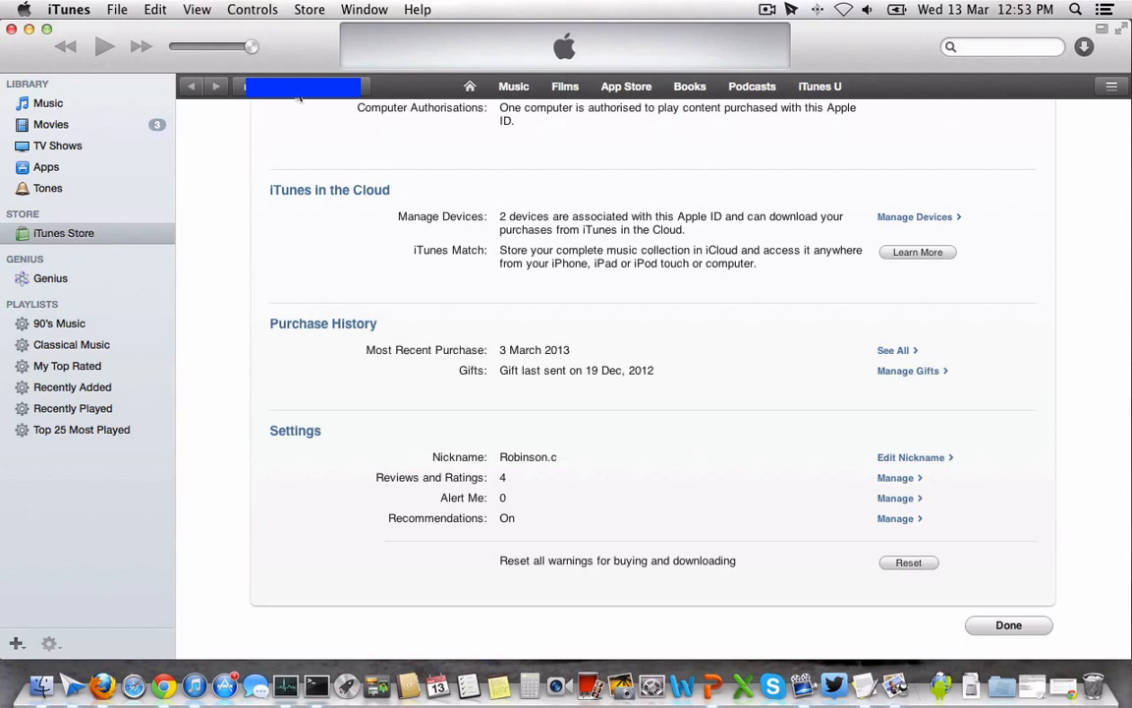
- Show the Store menu commands with Authorize This Computer highlighted over the account page
{"action": "left_click", "coordinate": [295, 86]}
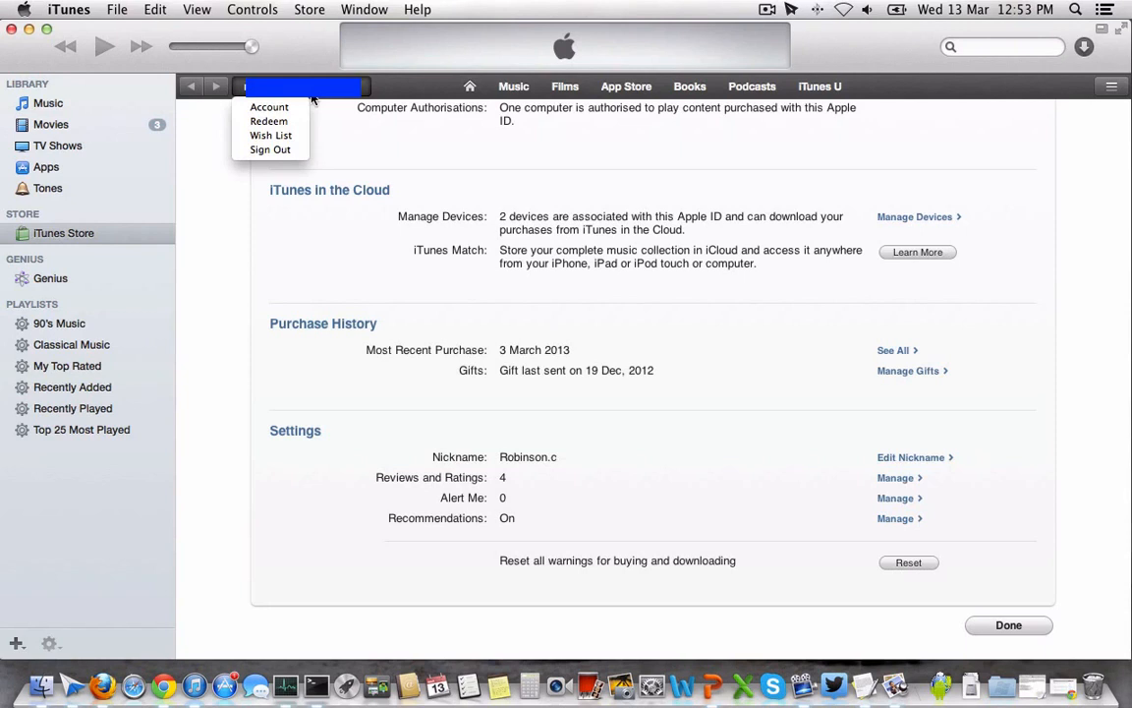
{"action": "left_click", "coordinate": [295, 87]}
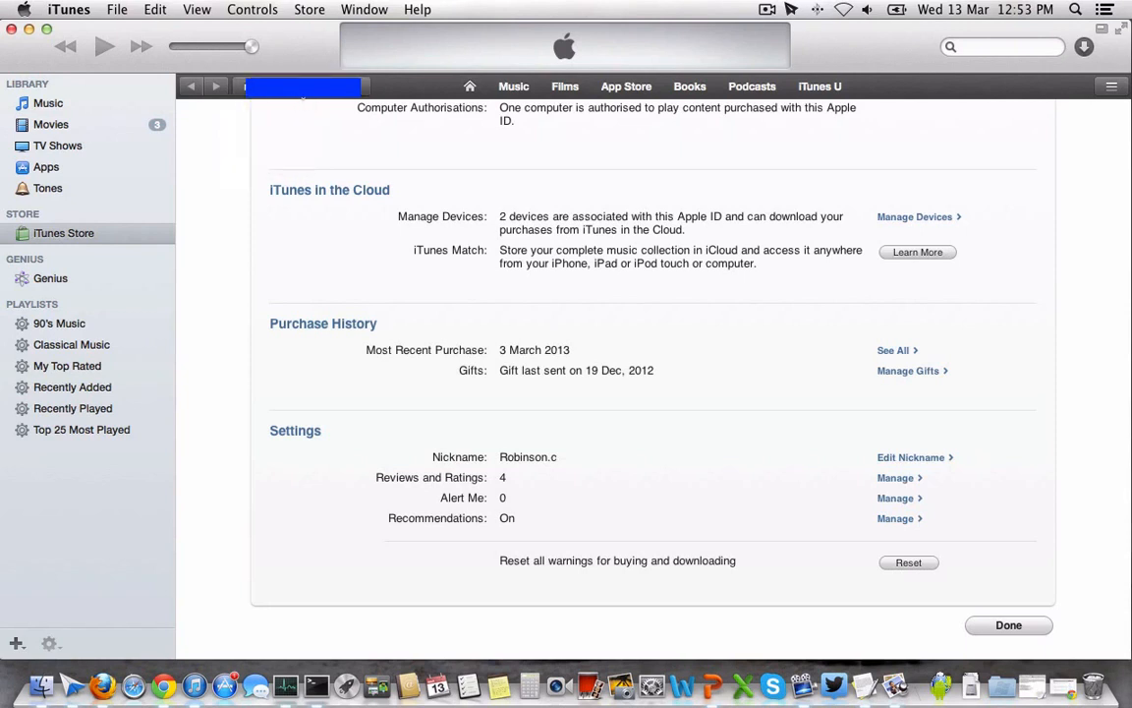
{"action": "left_click", "coordinate": [295, 87]}
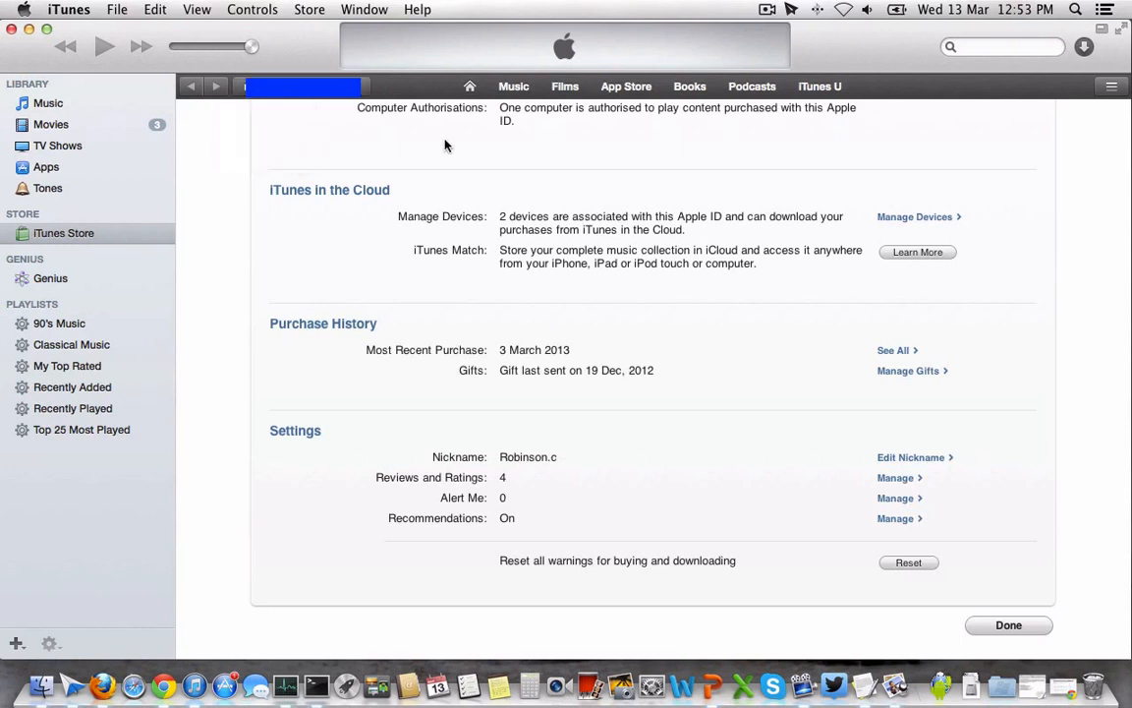
{"action": "mouse_move", "coordinate": [791, 298]}
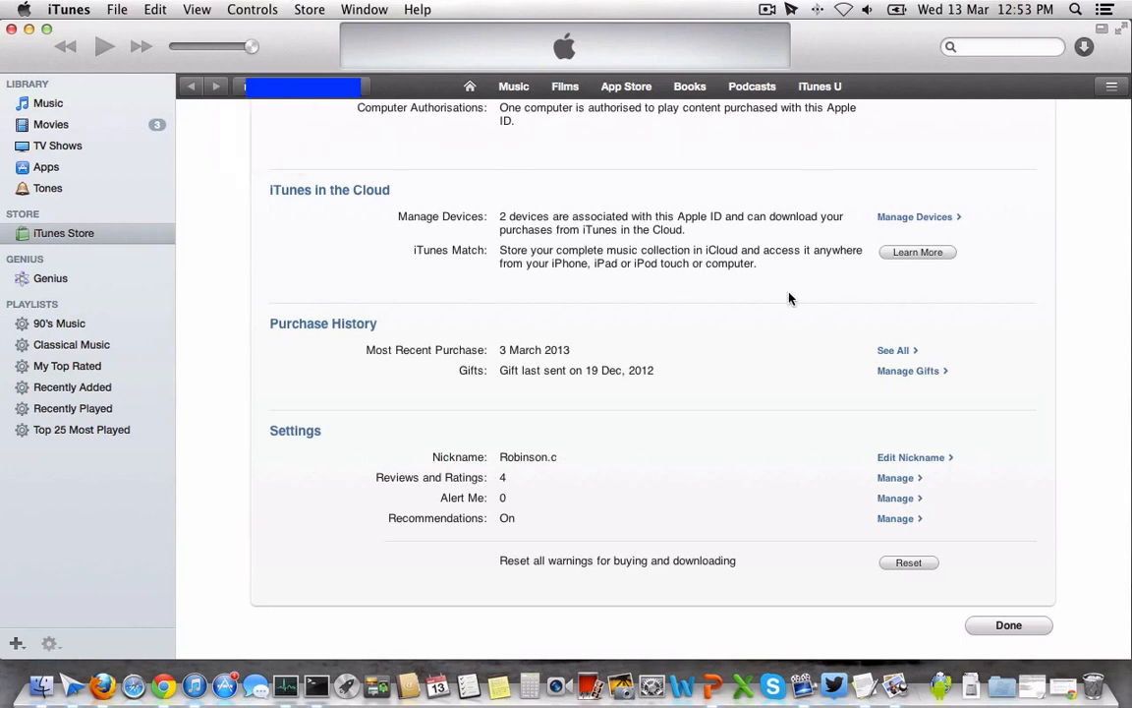
{"action": "mouse_move", "coordinate": [476, 138]}
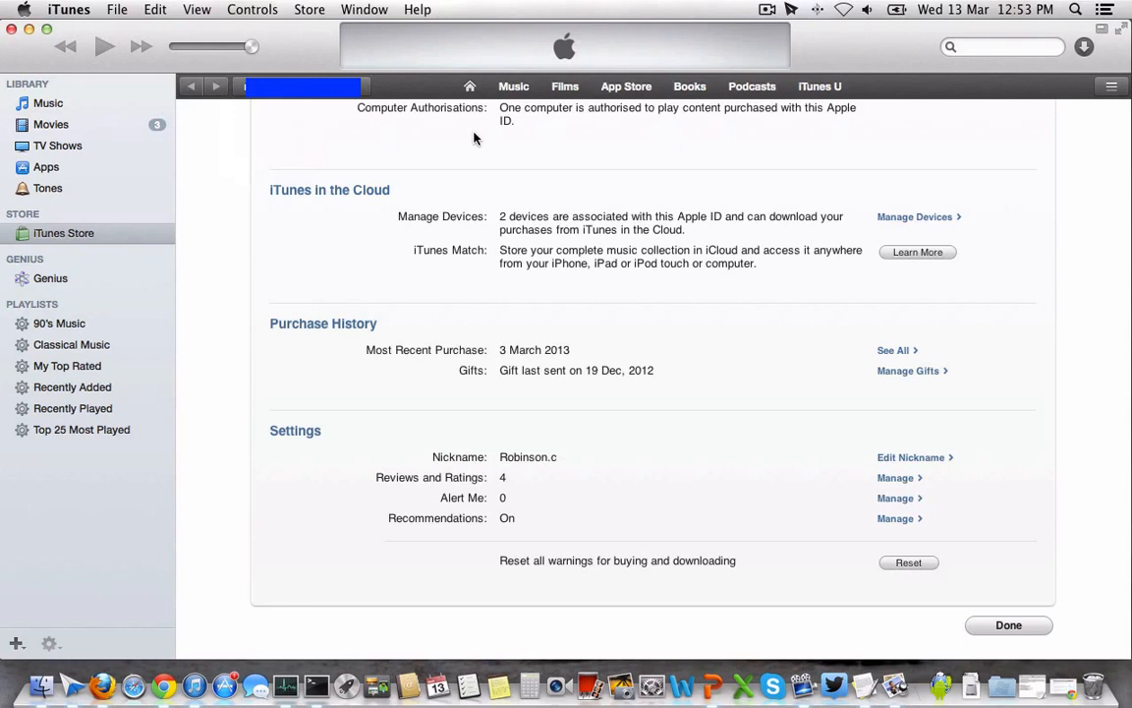
{"action": "mouse_move", "coordinate": [389, 118]}
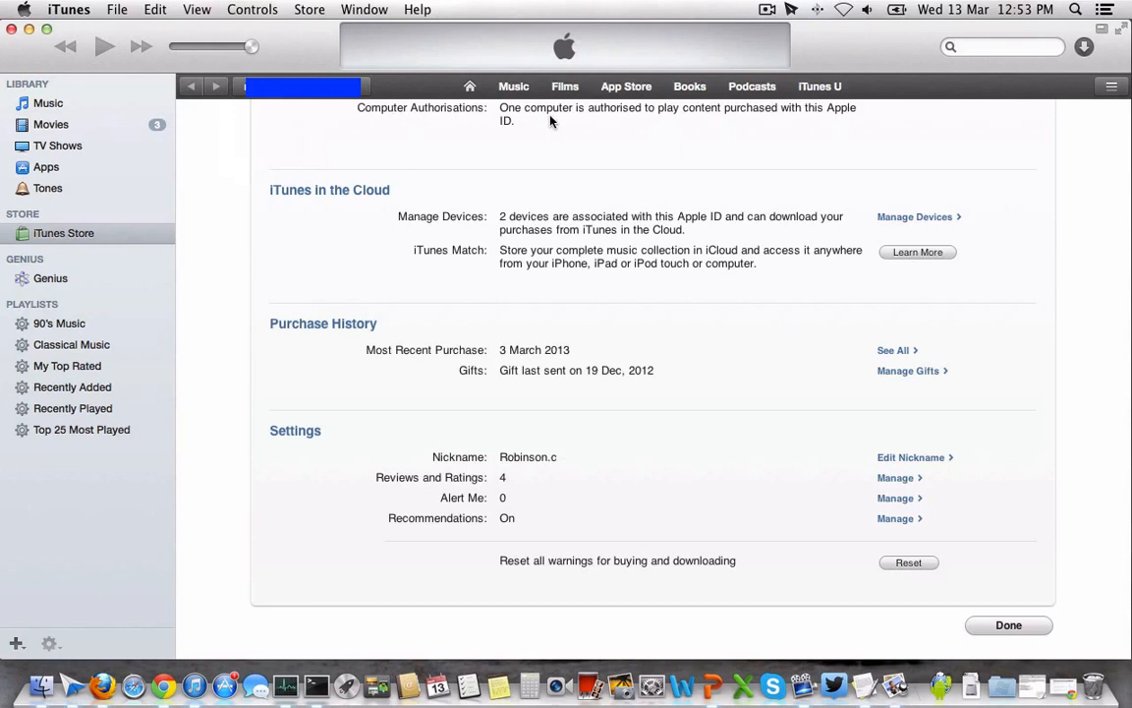
{"action": "mouse_move", "coordinate": [633, 129]}
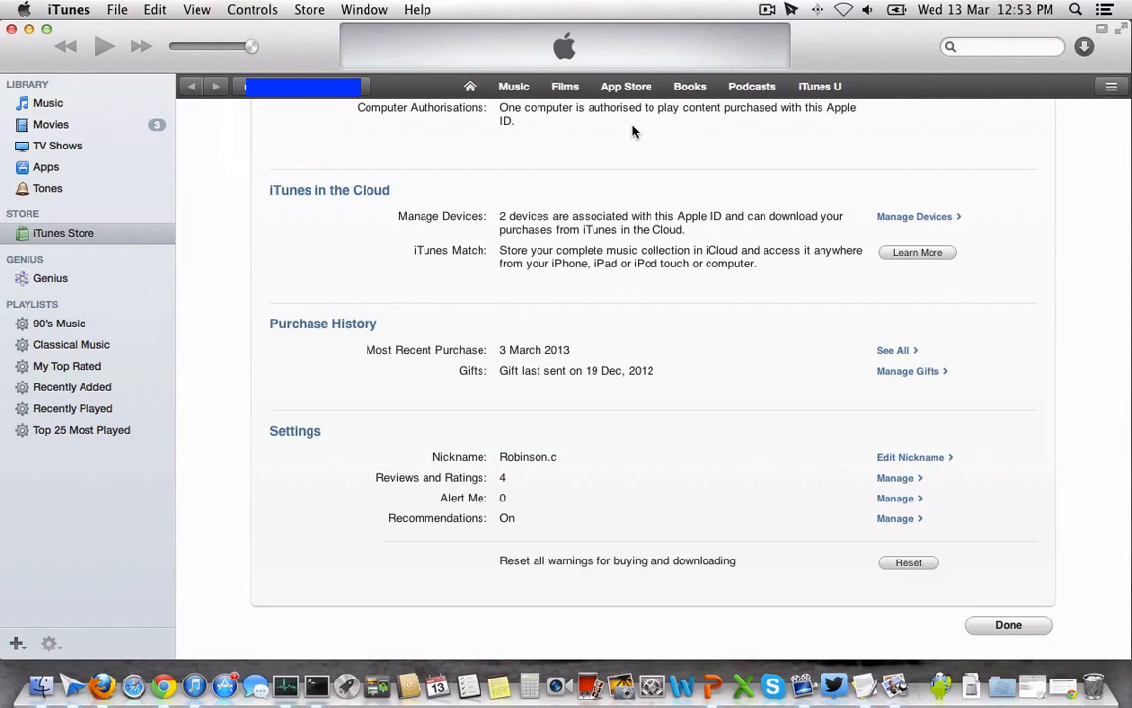
{"action": "mouse_move", "coordinate": [666, 134]}
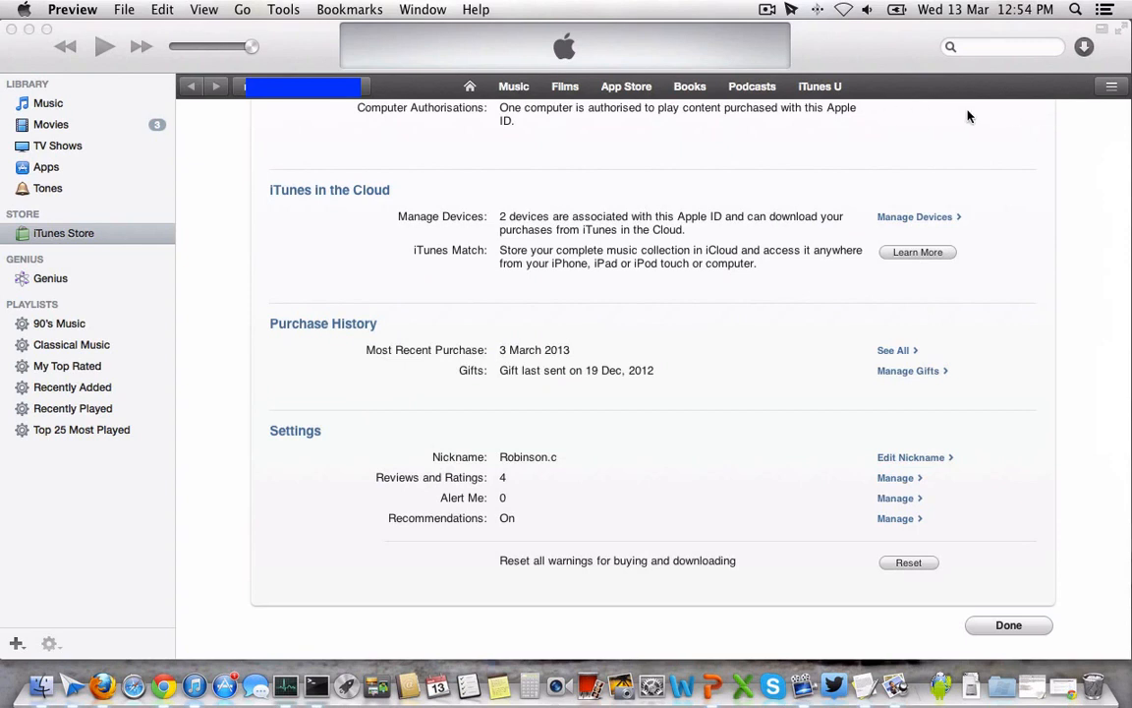
{"action": "mouse_move", "coordinate": [908, 134]}
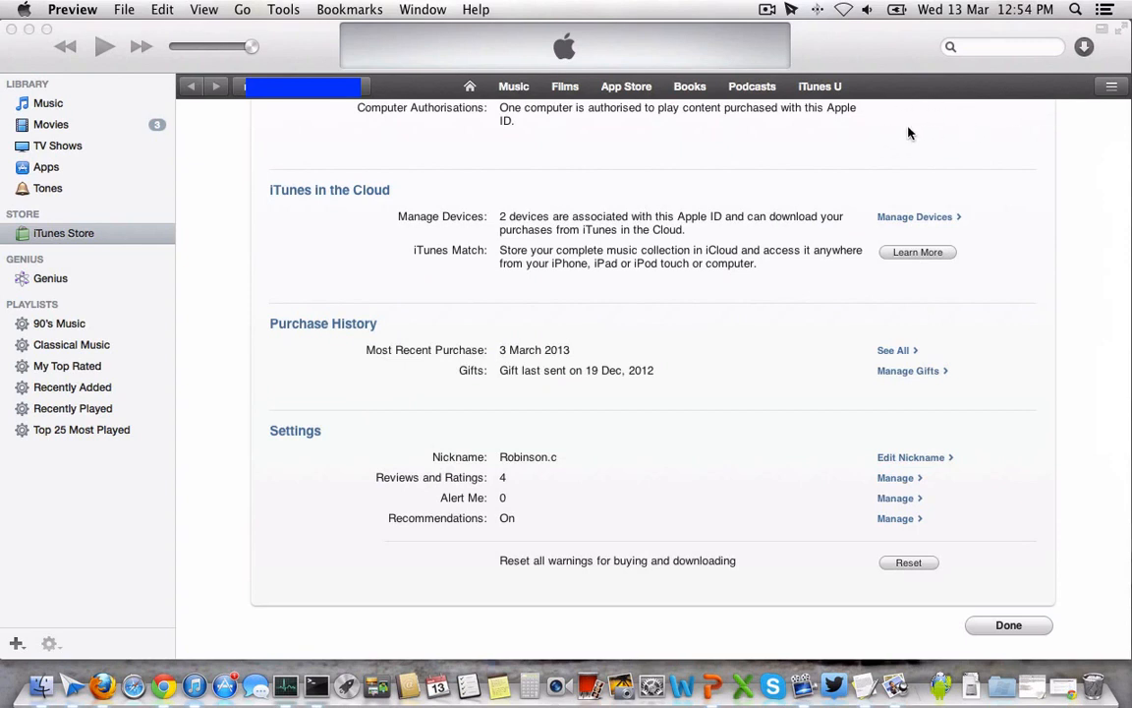
{"action": "mouse_move", "coordinate": [552, 133]}
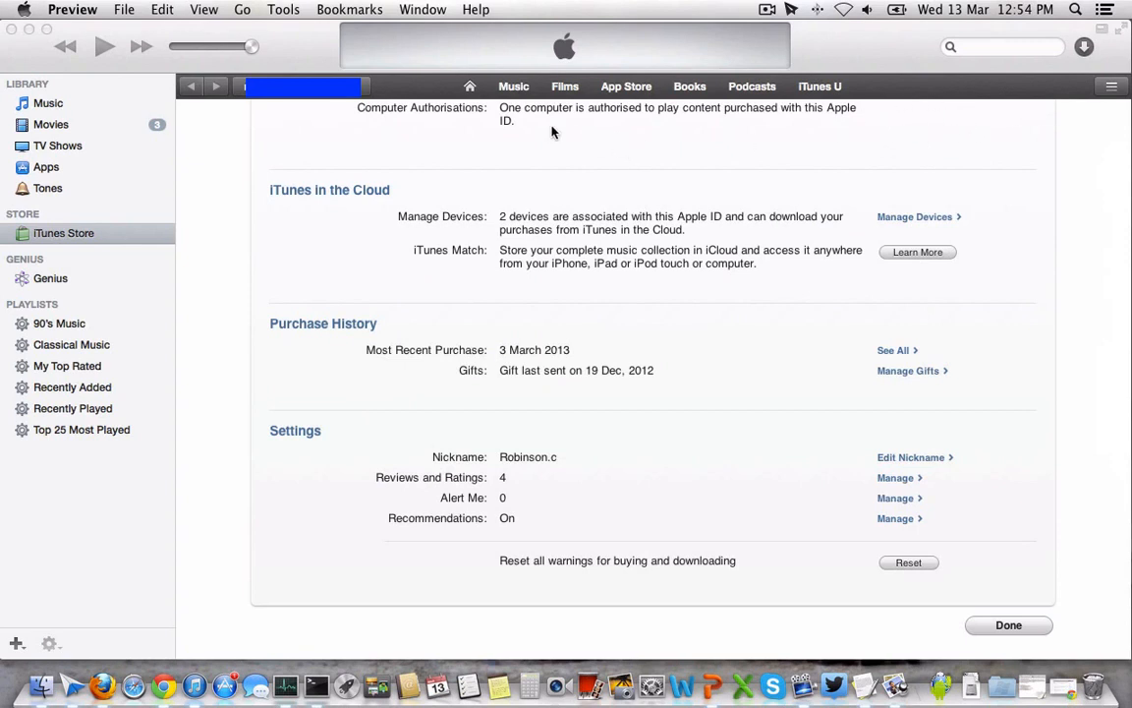
{"action": "mouse_move", "coordinate": [570, 136]}
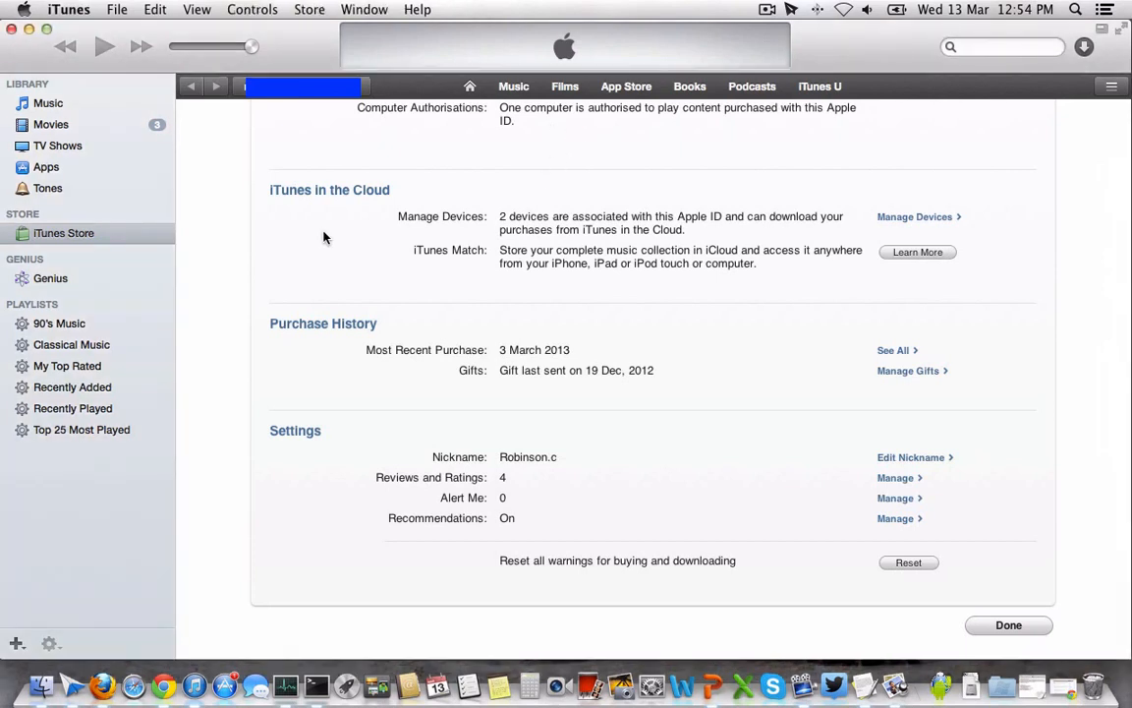
{"action": "mouse_move", "coordinate": [273, 212]}
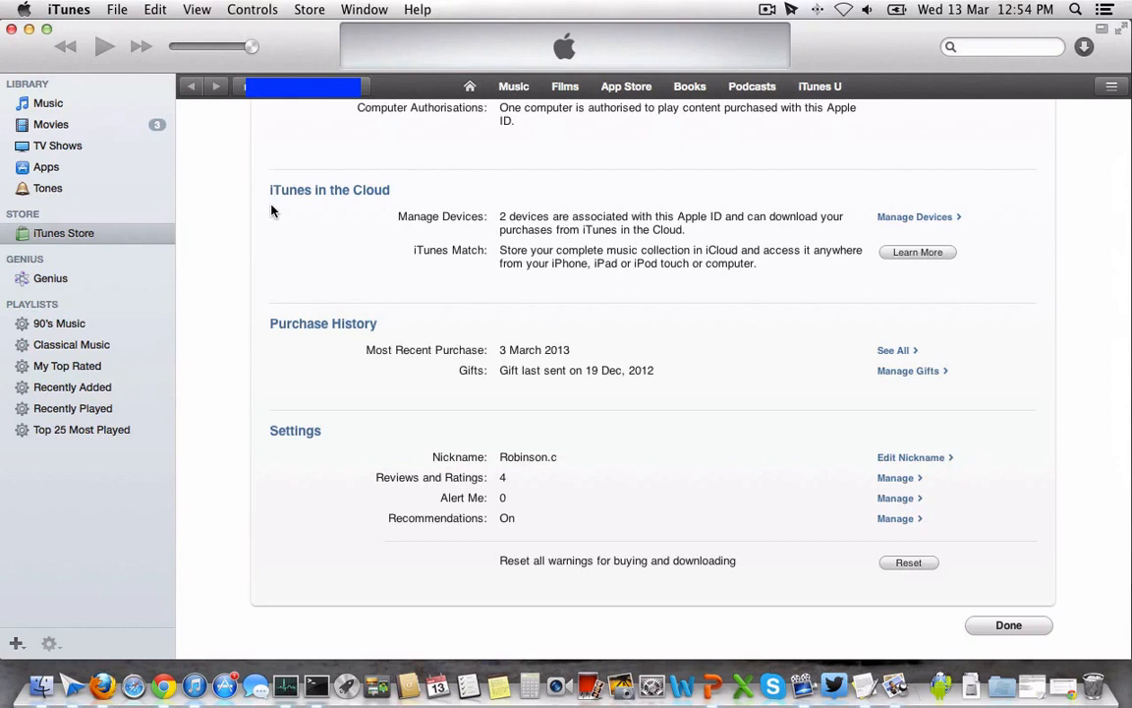
{"action": "mouse_move", "coordinate": [246, 196]}
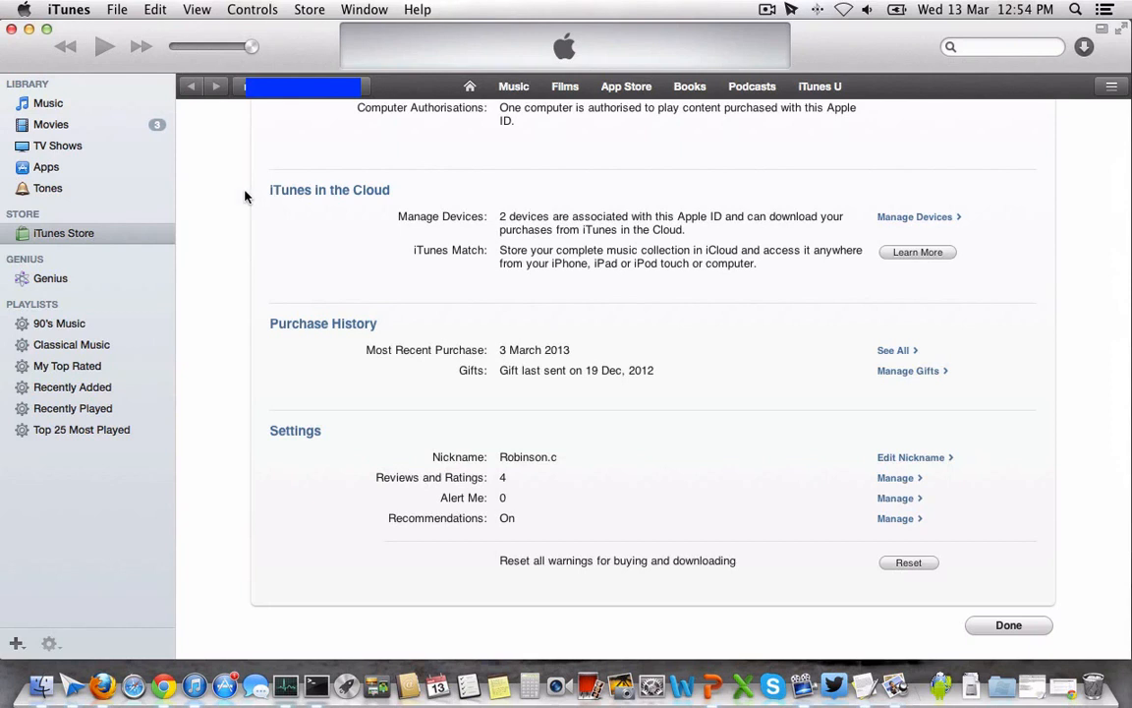
{"action": "left_click", "coordinate": [309, 8]}
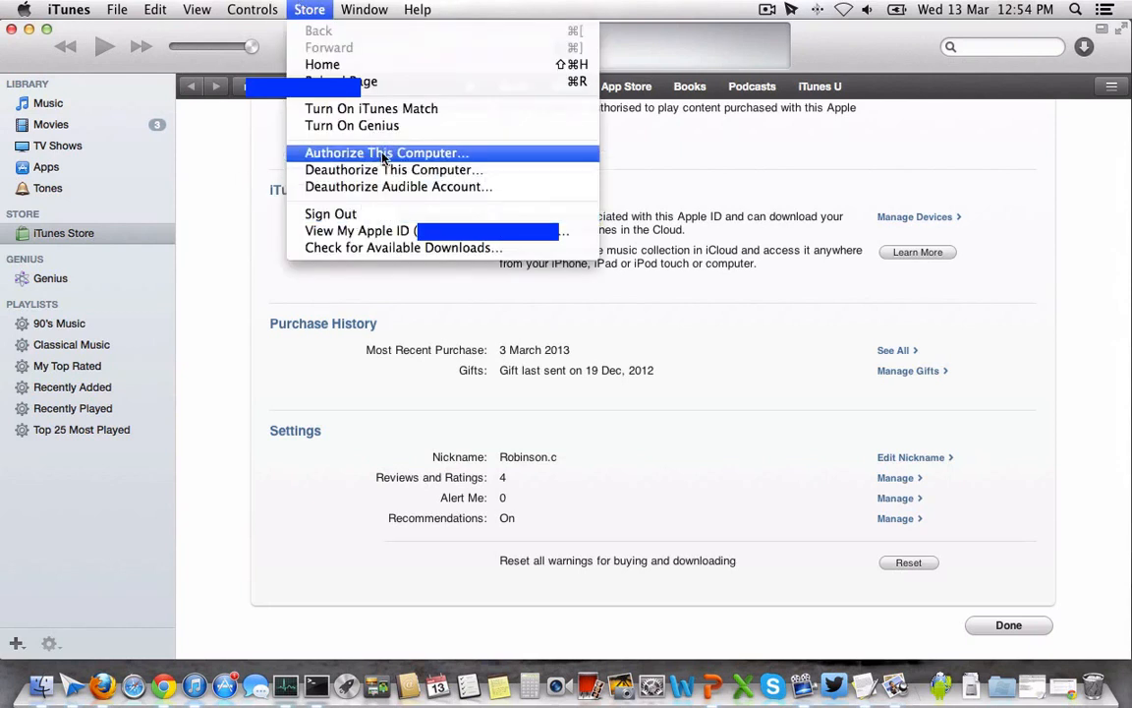